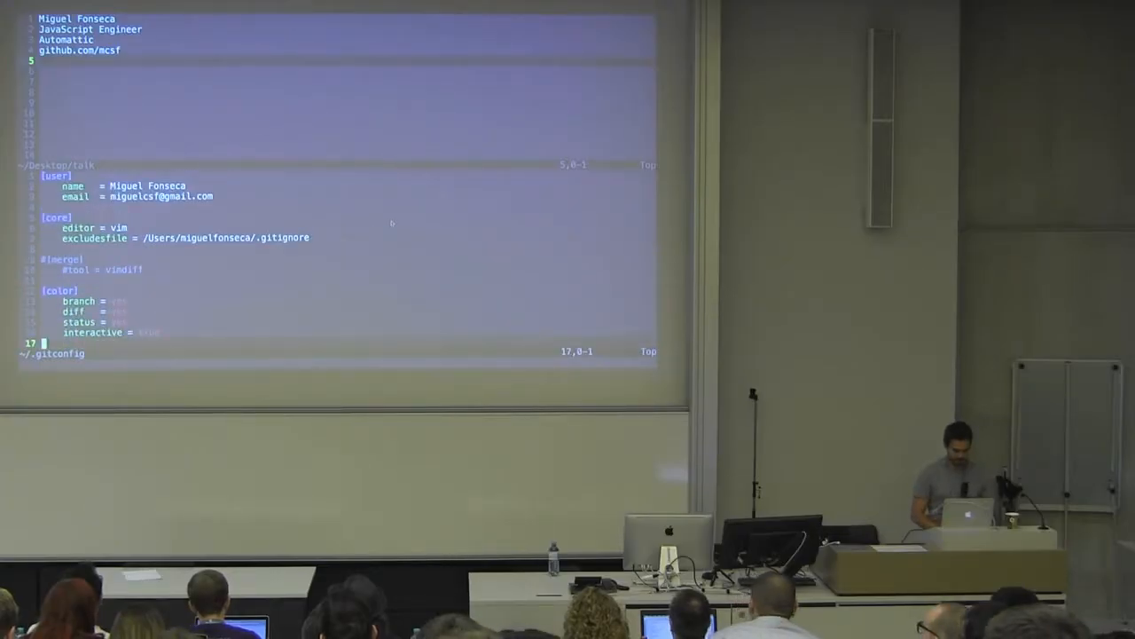
Scroll ~/.gitconfig to the updating and inspecting aliases, then run git up to fetch origin.
scroll(down, 3)
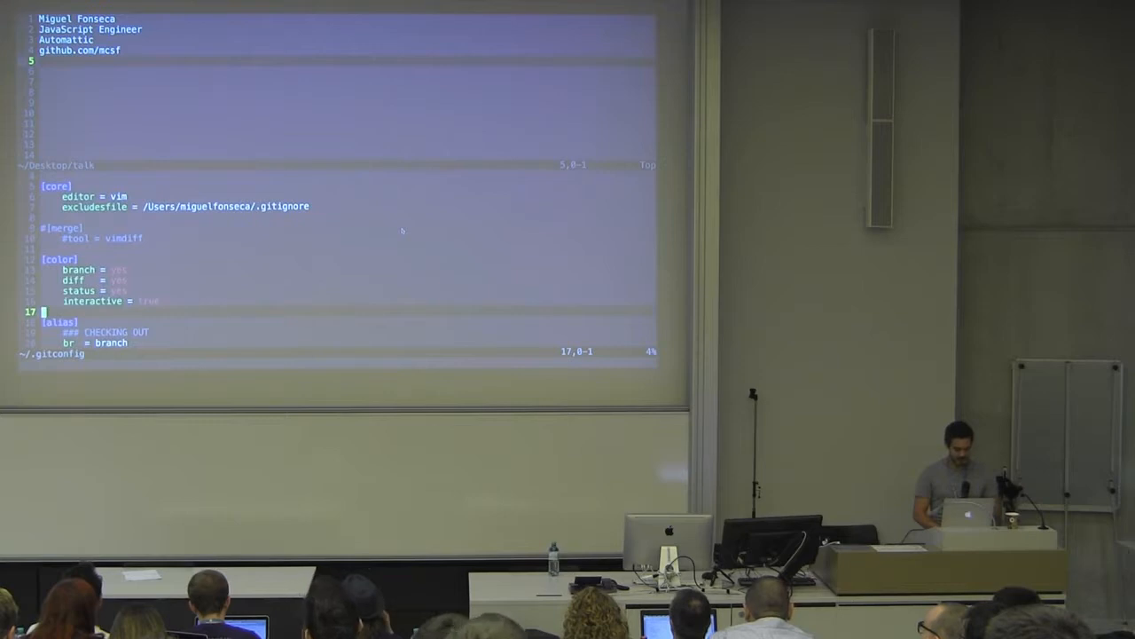
scroll(down, 3)
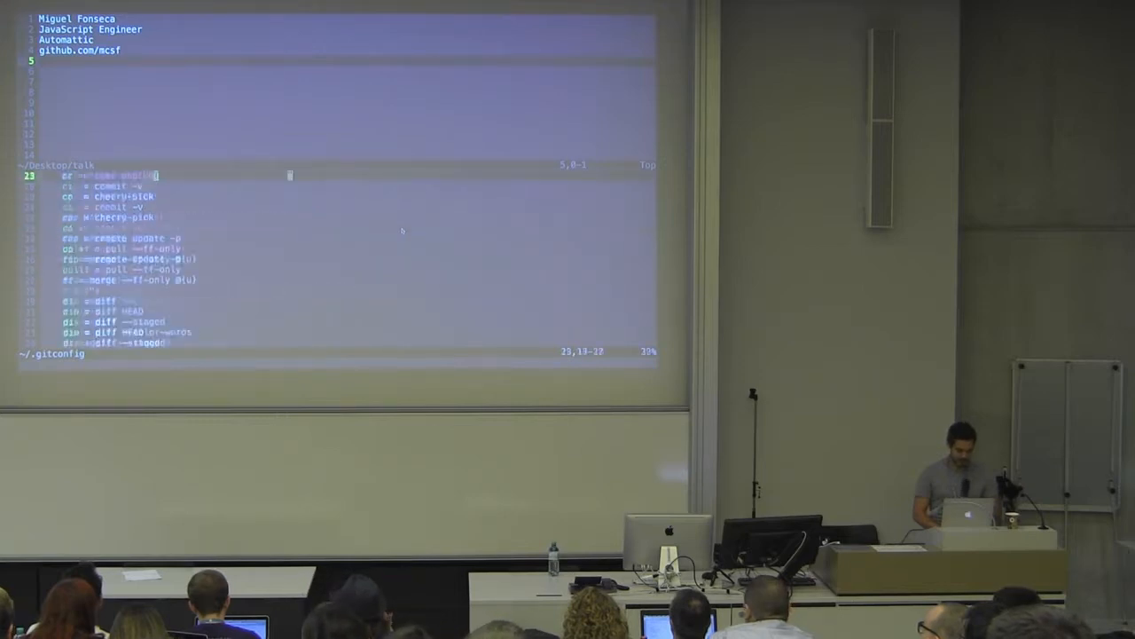
scroll(down, 3)
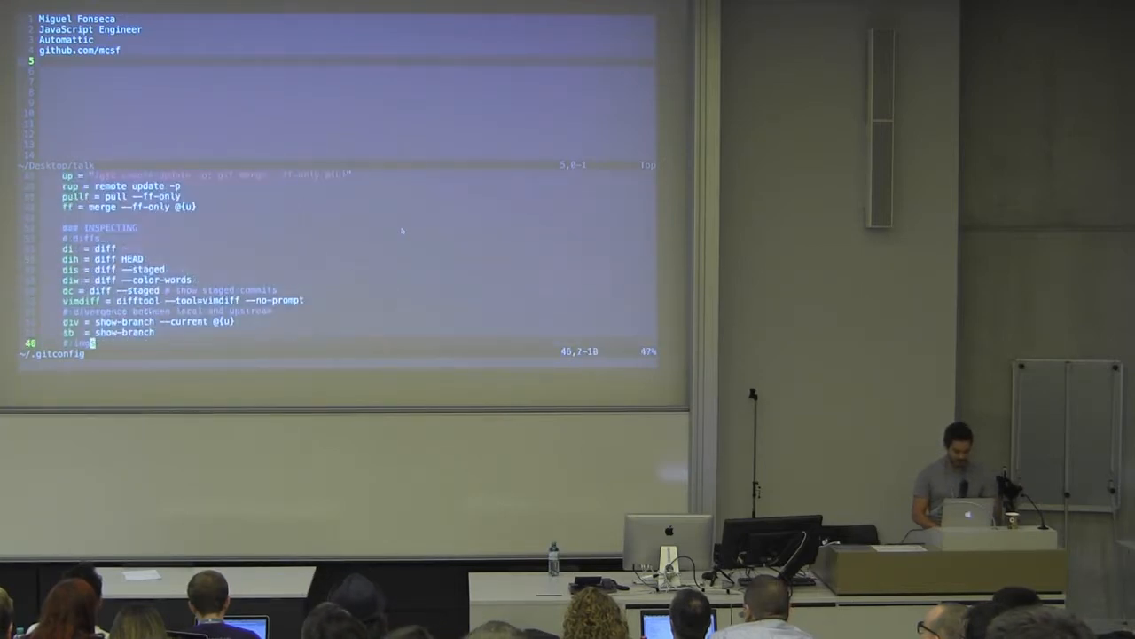
scroll(up, 3)
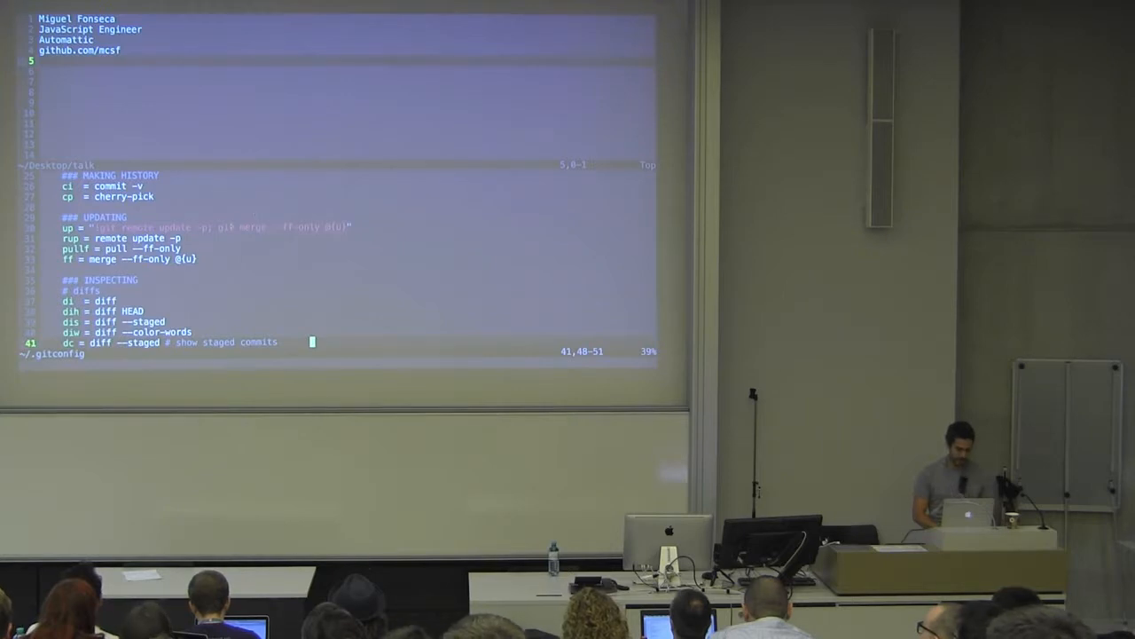
key(V)
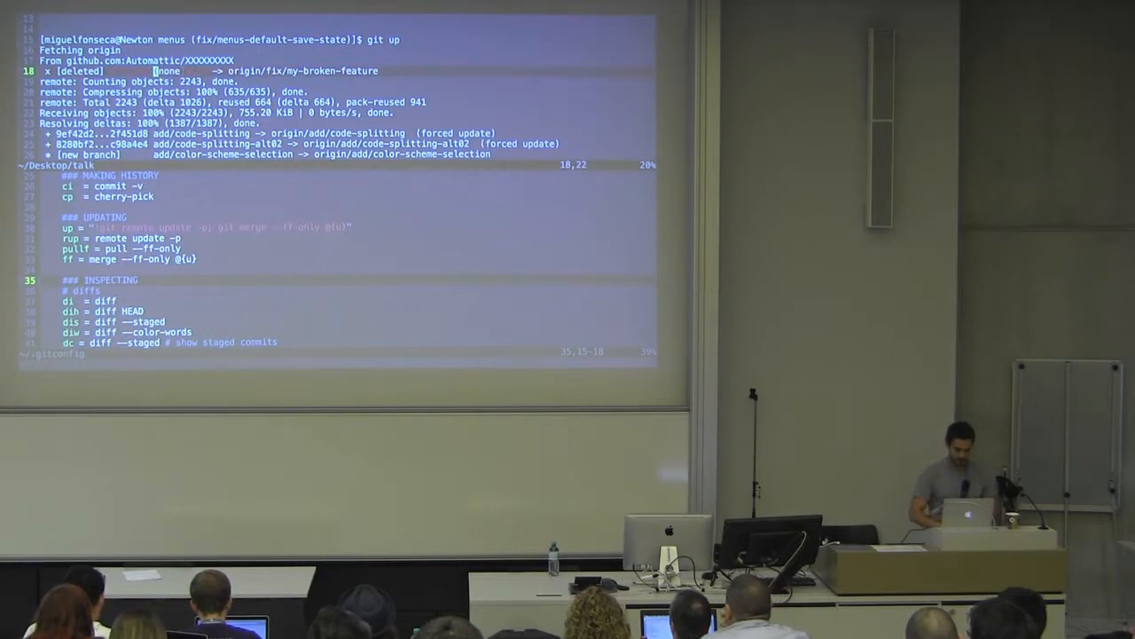
Fast-forward master with git up, then show git up refusing and git div on the feature branch.
scroll(down, 3)
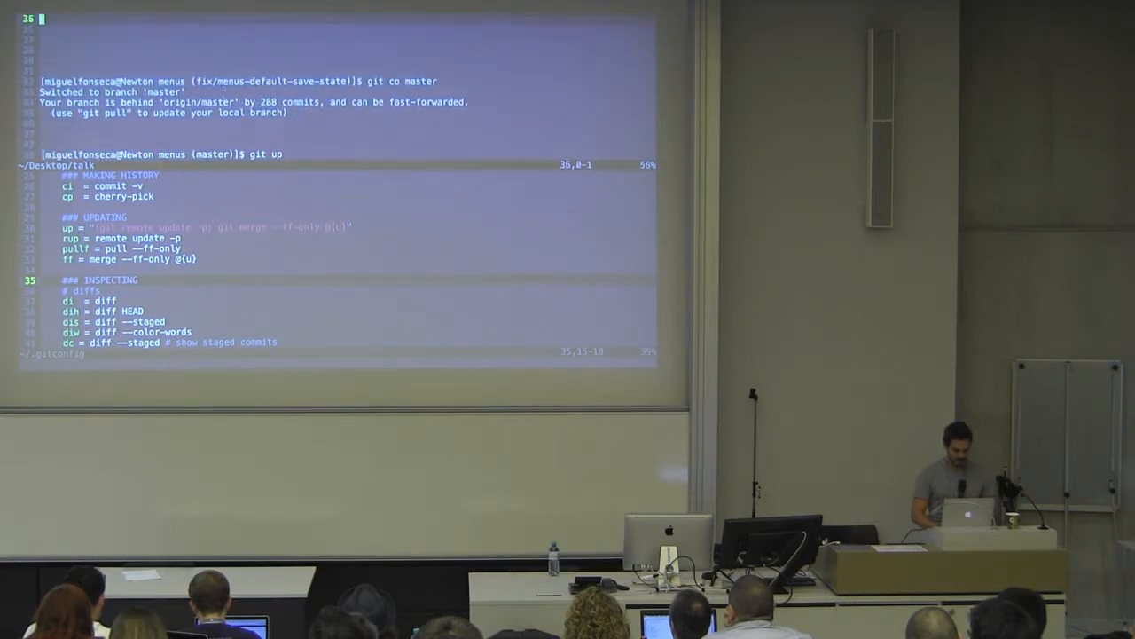
key(Return)
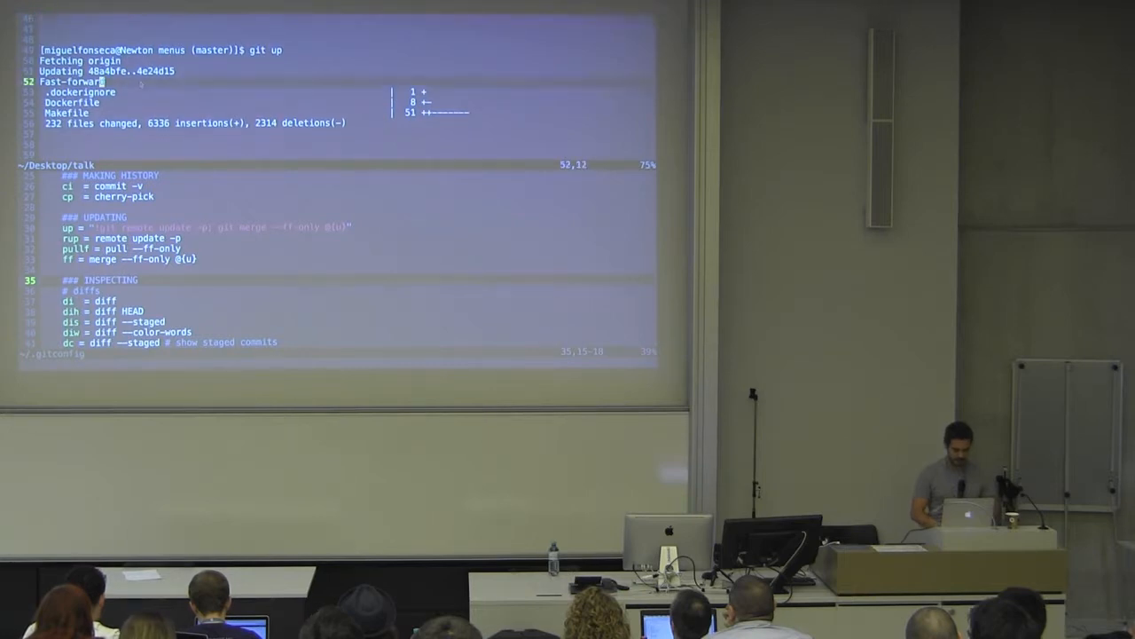
key(V)
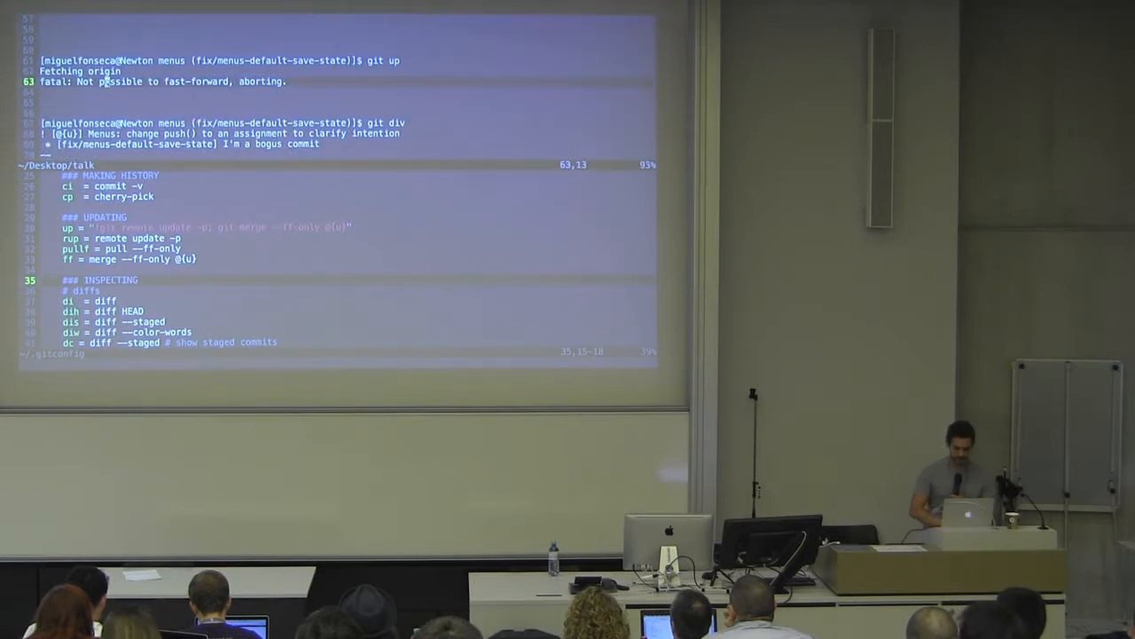
Review the up and div aliases' upstream reference, then rerun git div for the full divergence listing.
key(V)
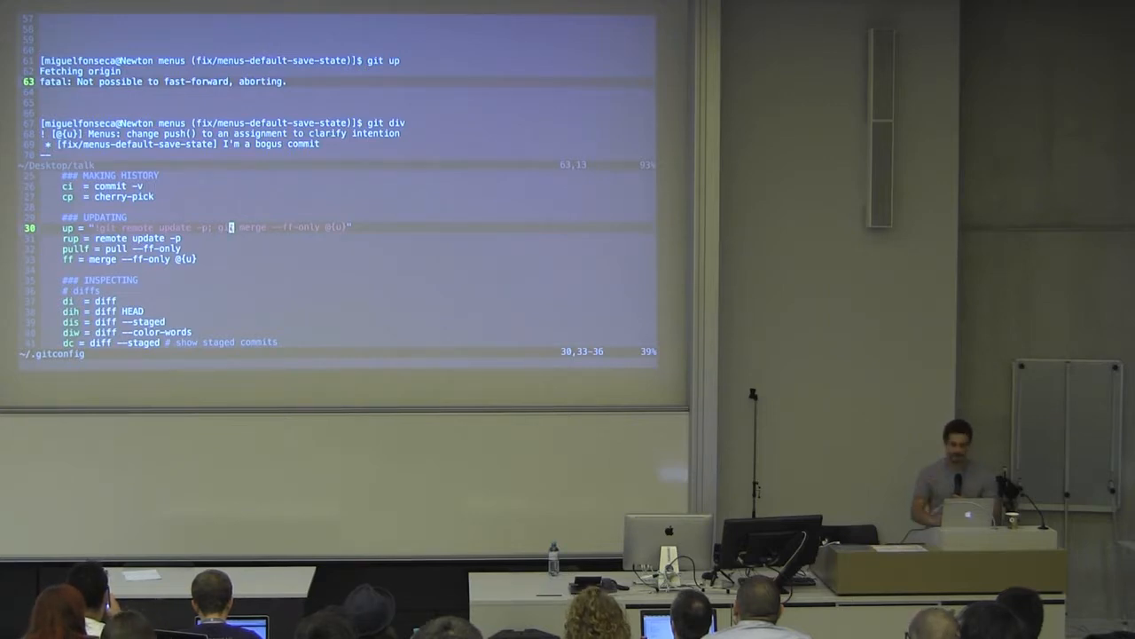
scroll(down, 3)
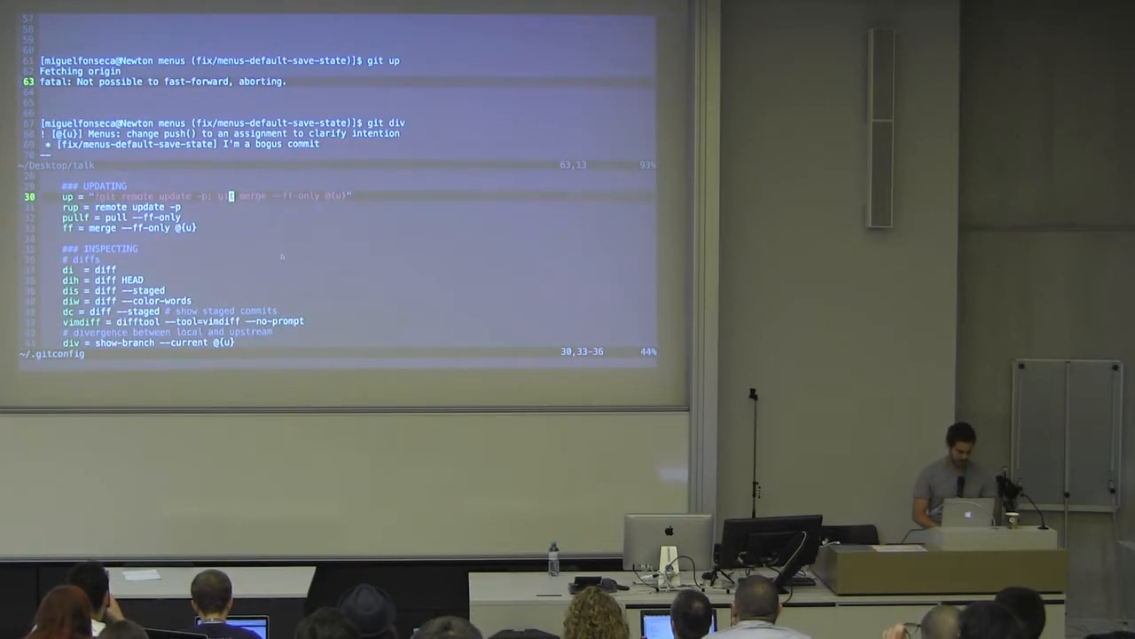
scroll(down, 3)
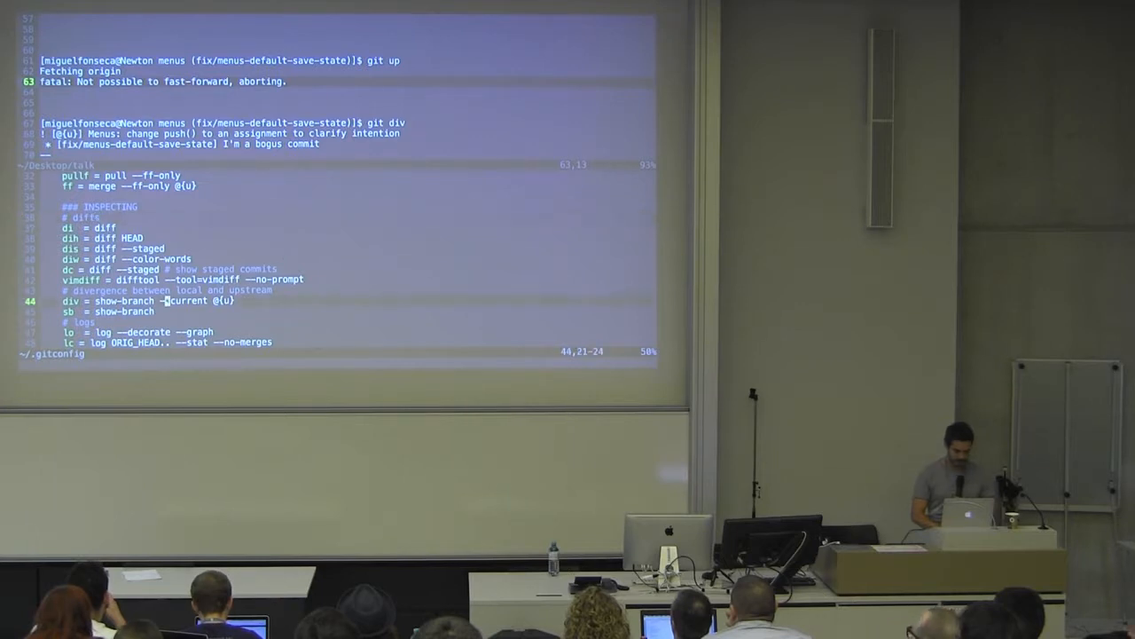
key(V)
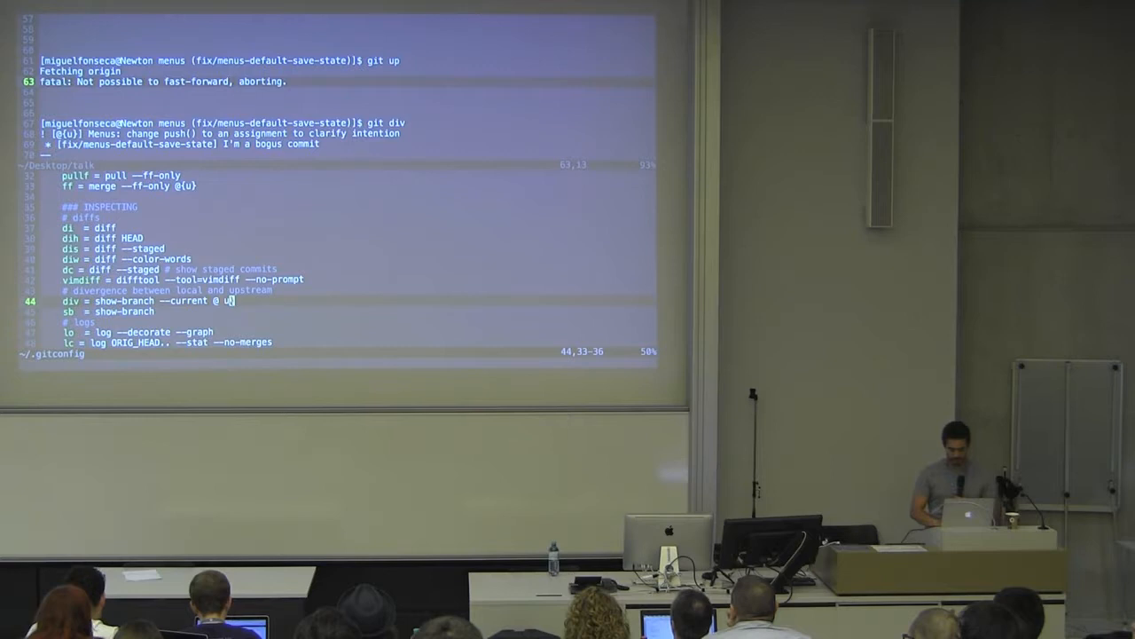
key(V)
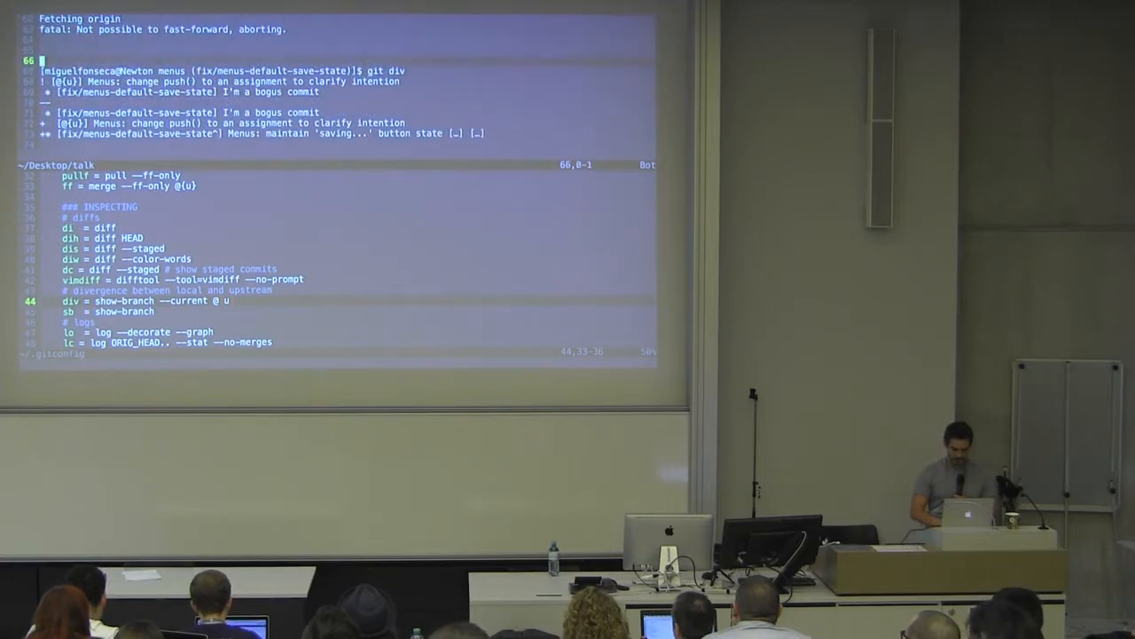
key(V)
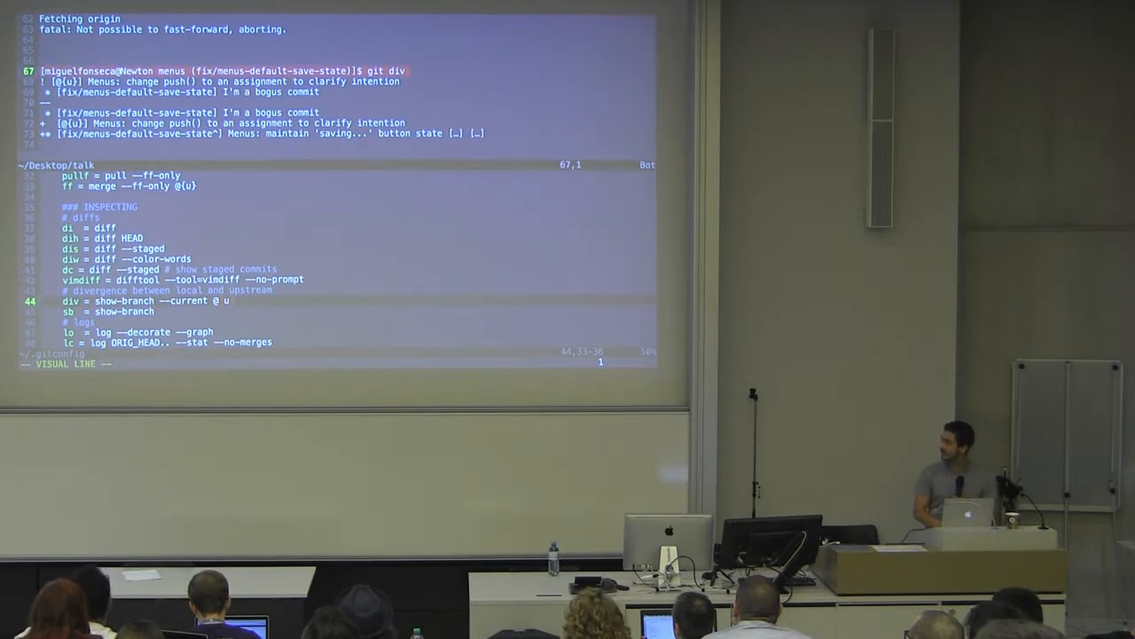
key(Escape)
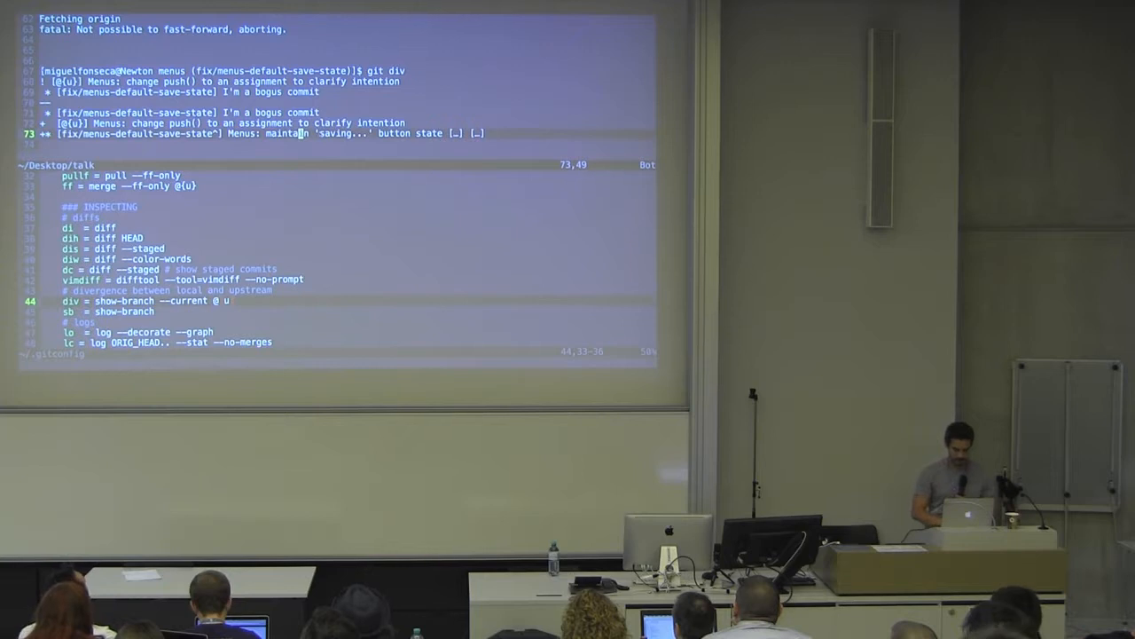
key(V)
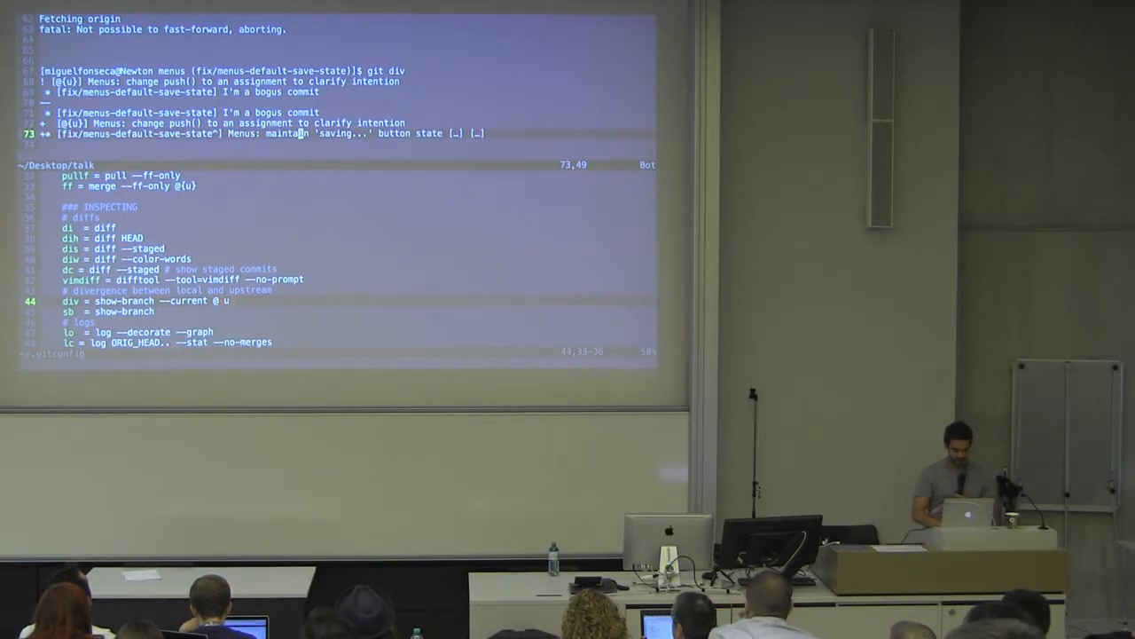
key(V)
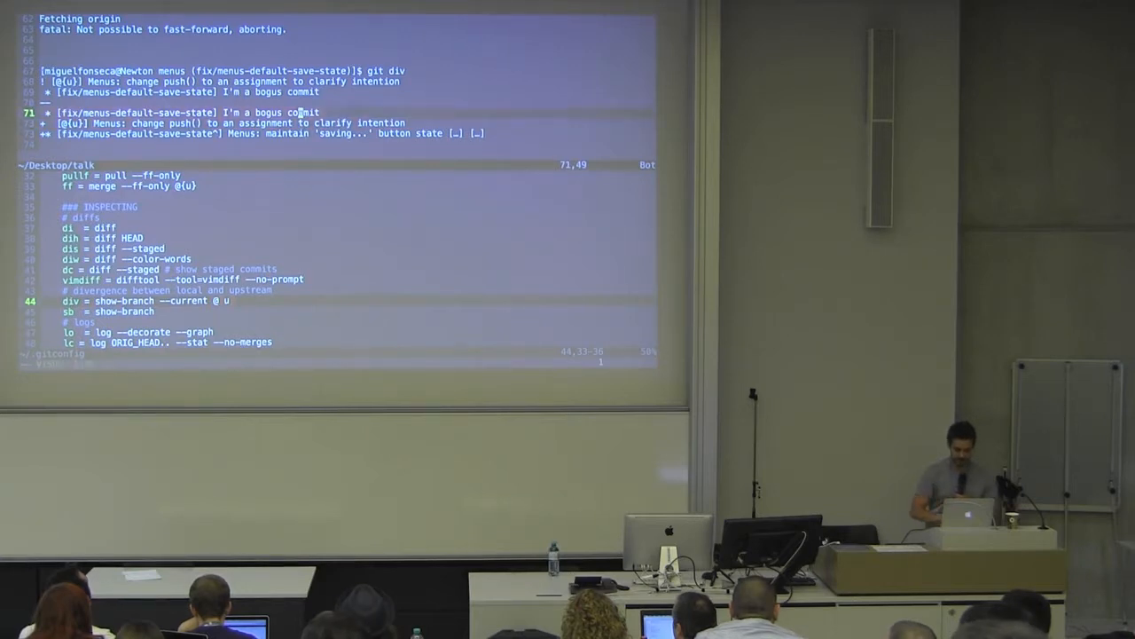
key(V)
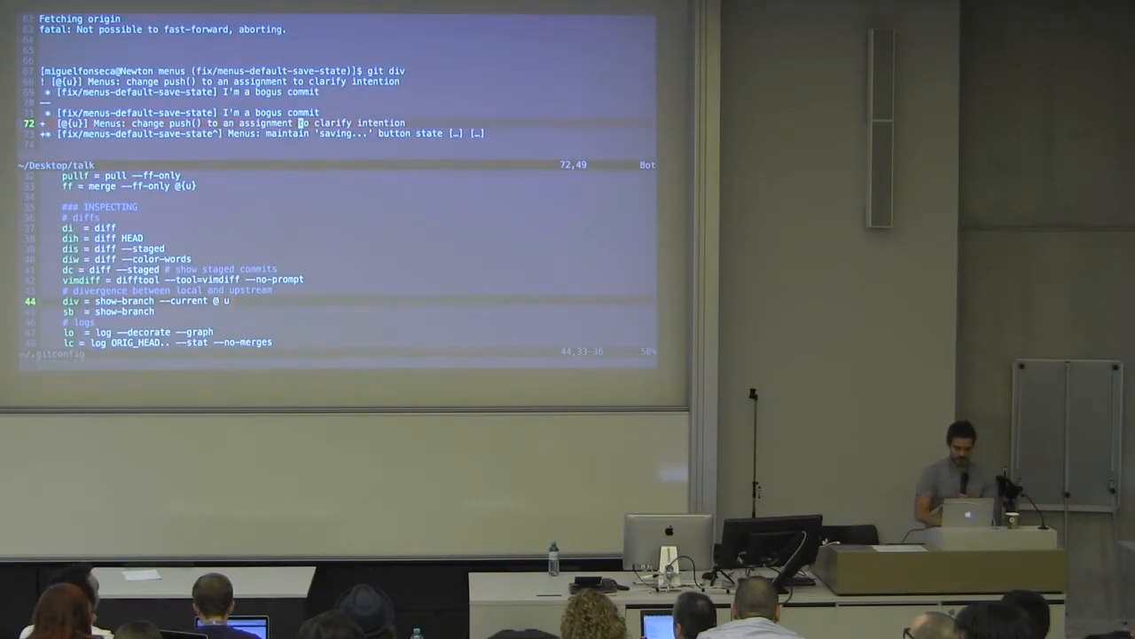
key(V)
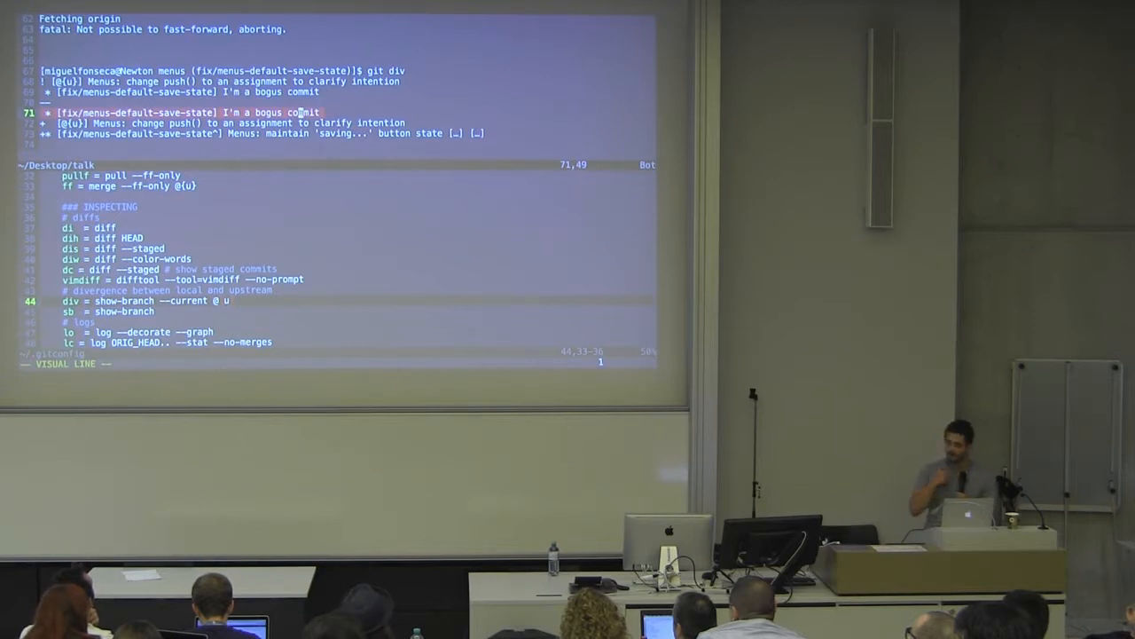
key(Escape)
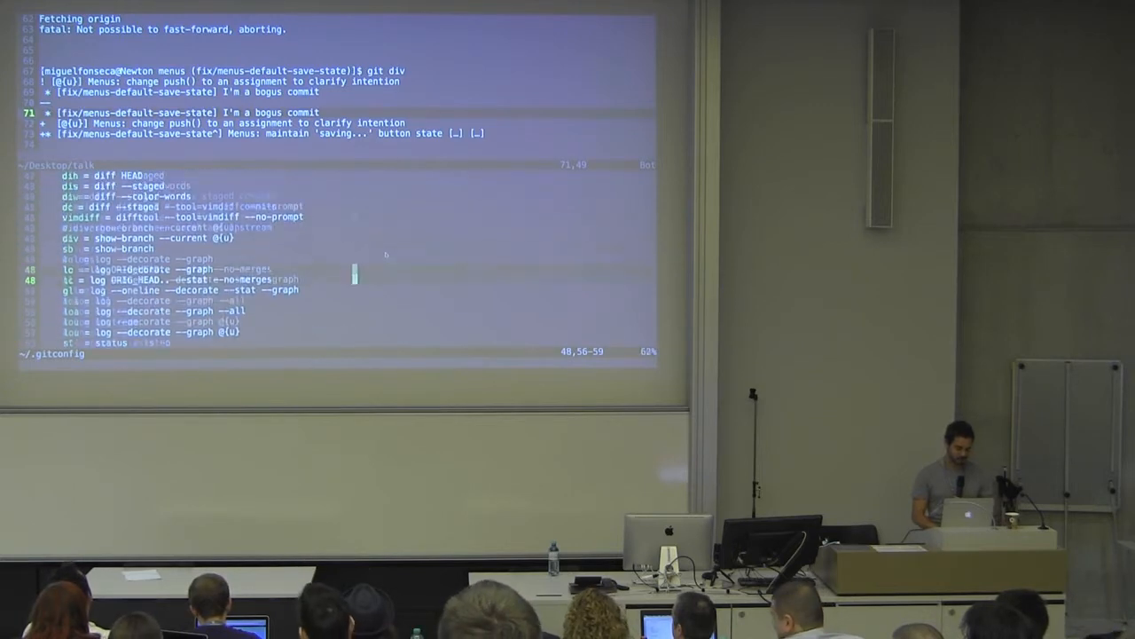
scroll(down, 3)
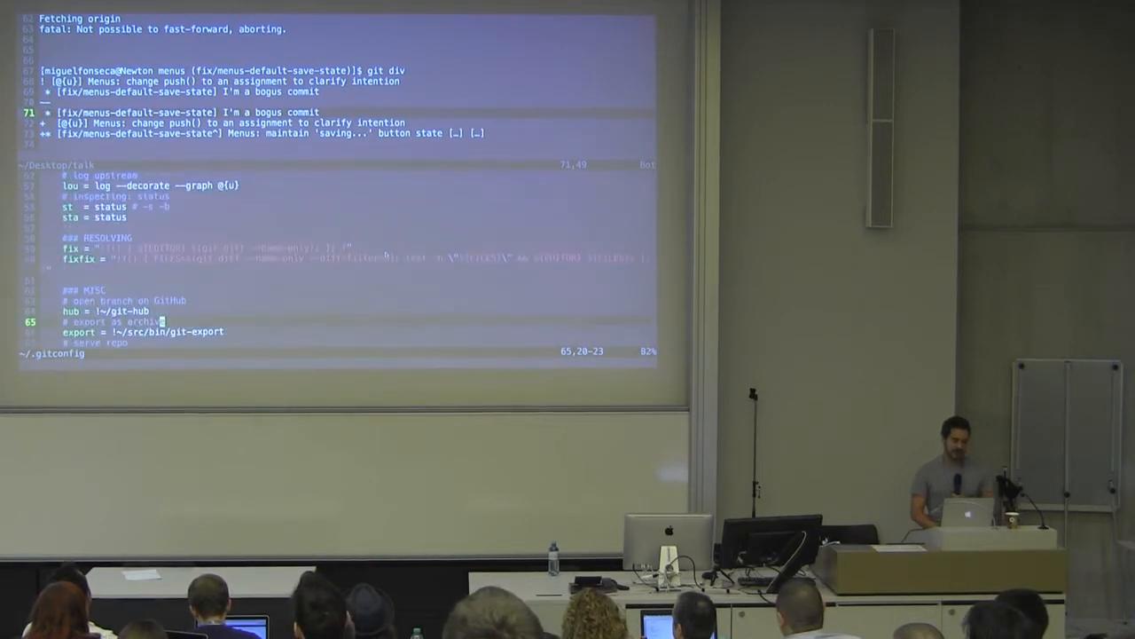
scroll(up, 3)
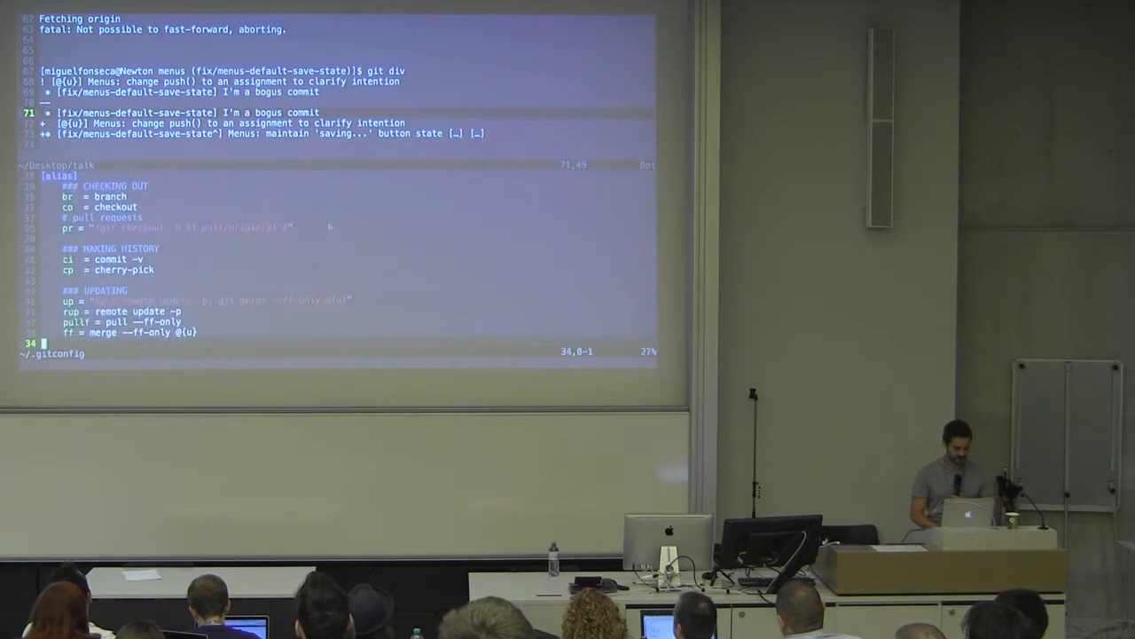
scroll(down, 3)
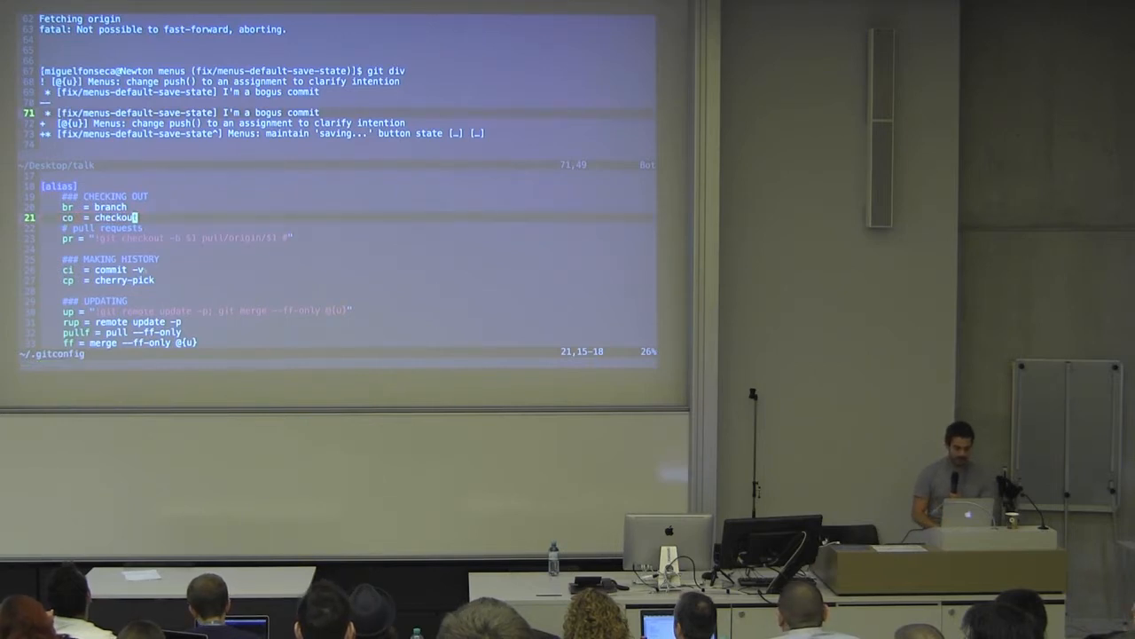
key(V)
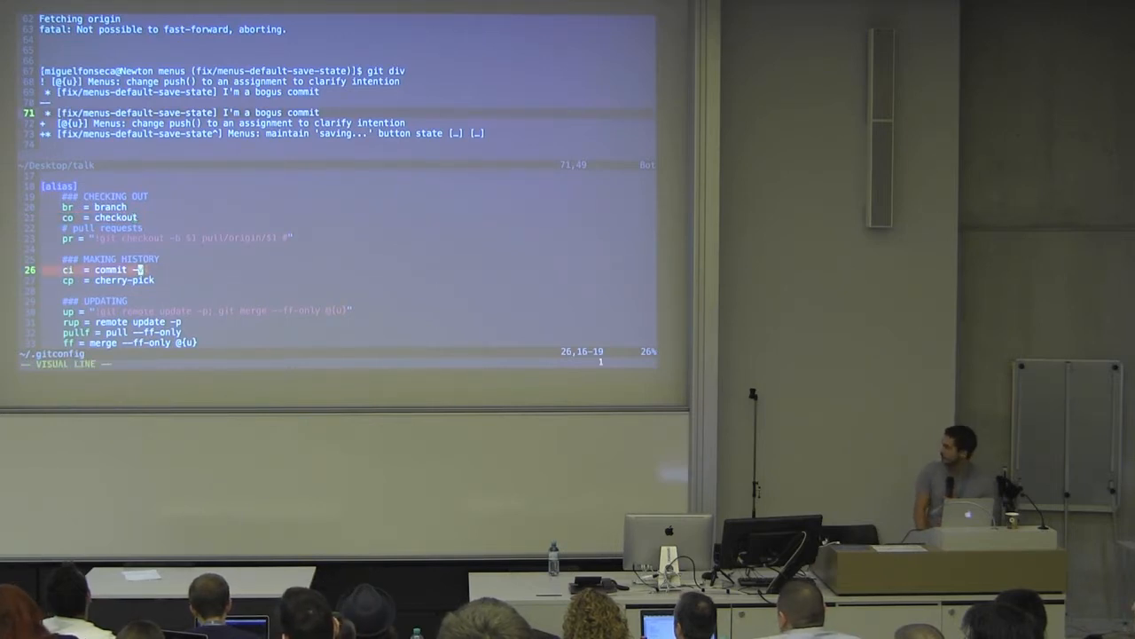